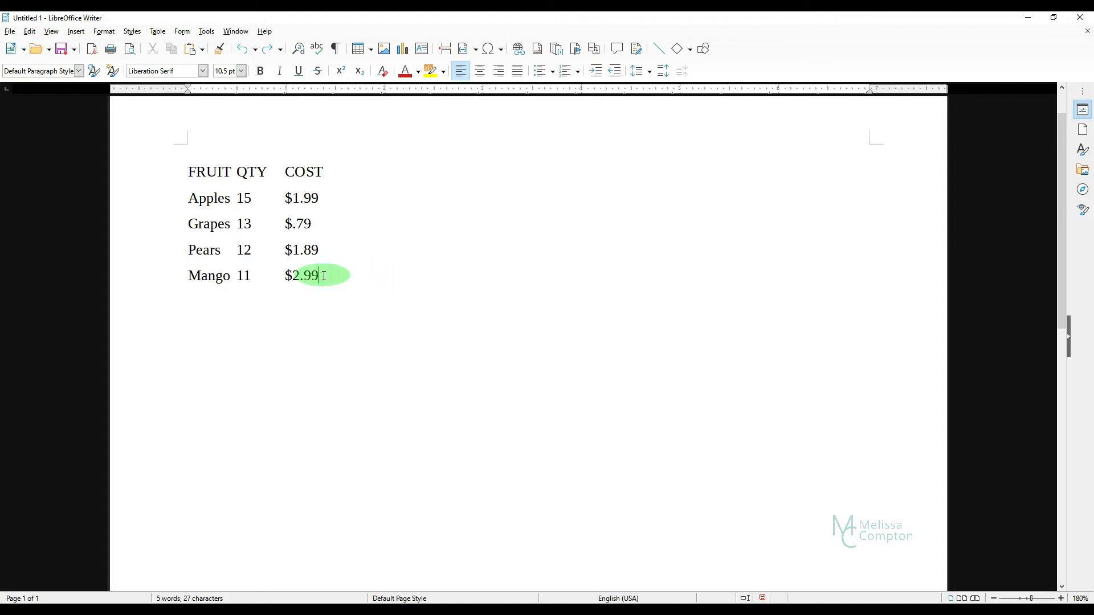
# - Select the entire fruit list and reach the Table menu's conversion commands
pyautogui.press('ctrl+a')
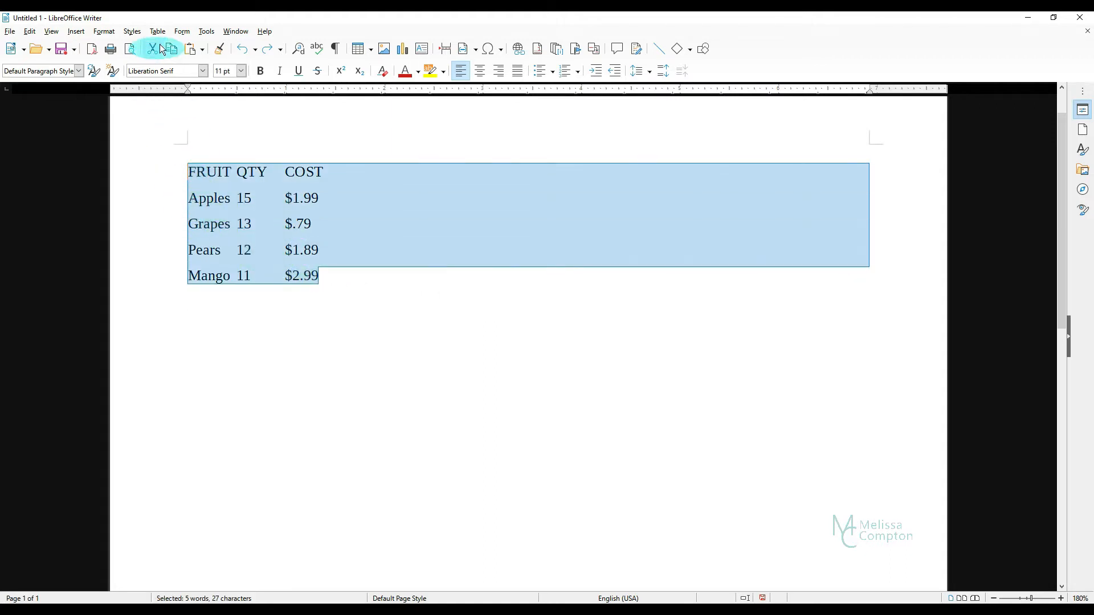
pyautogui.click(158, 31)
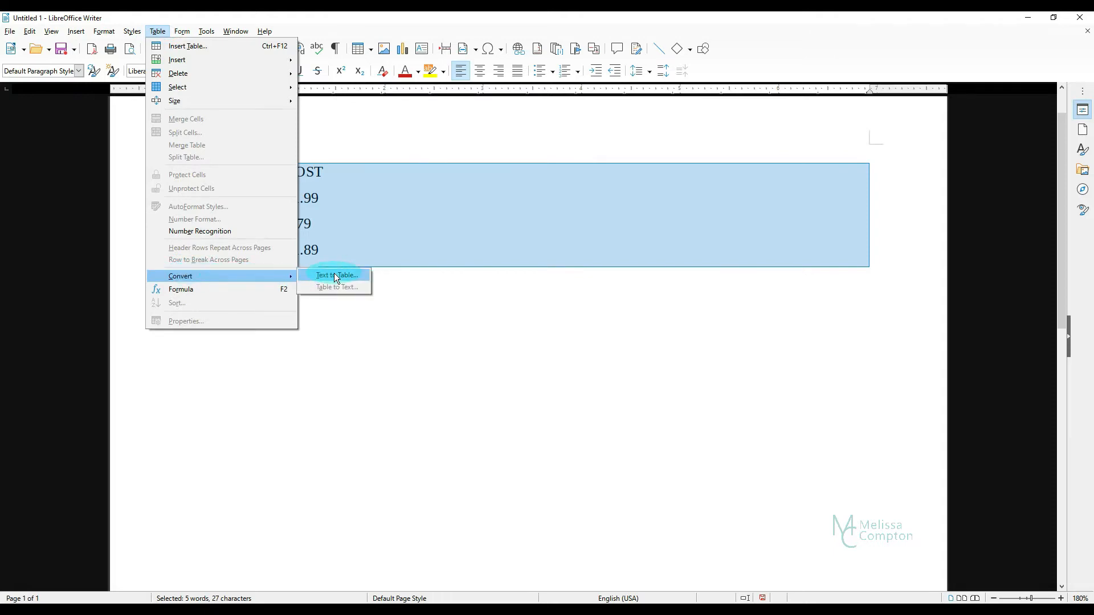
# - Start Text to Table with tab separators and equal-width columns, then bring up AutoFormat styles
pyautogui.click(334, 274)
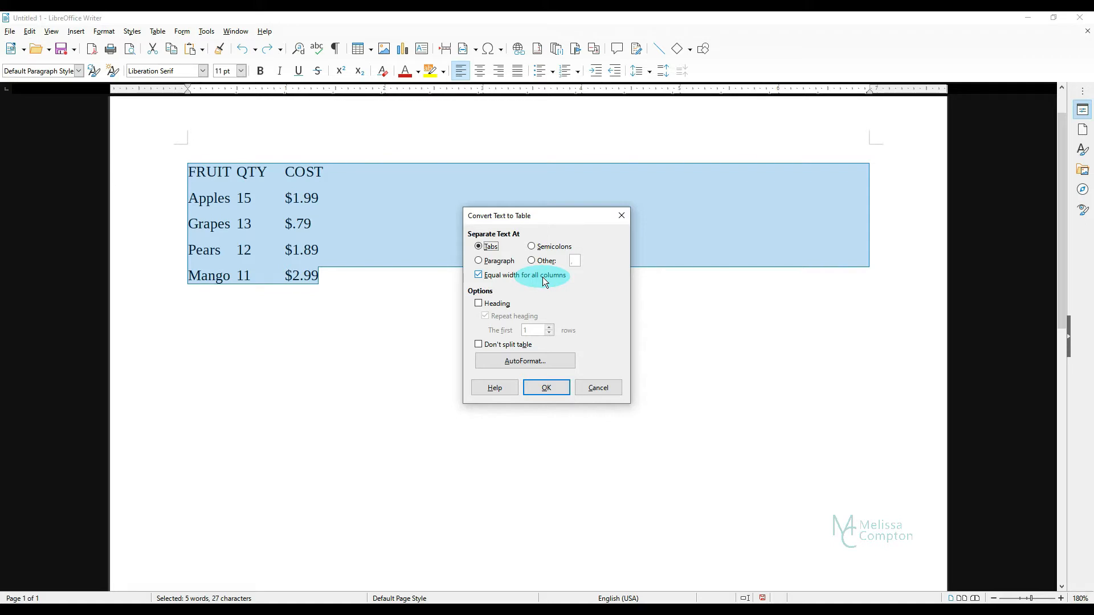
pyautogui.moveTo(479, 303)
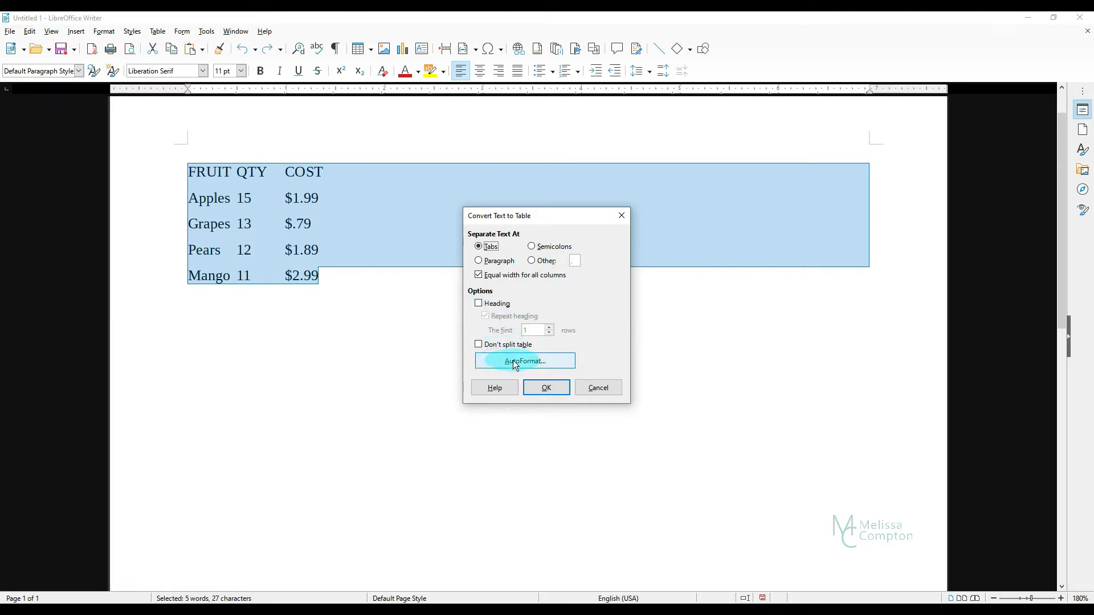
pyautogui.click(524, 361)
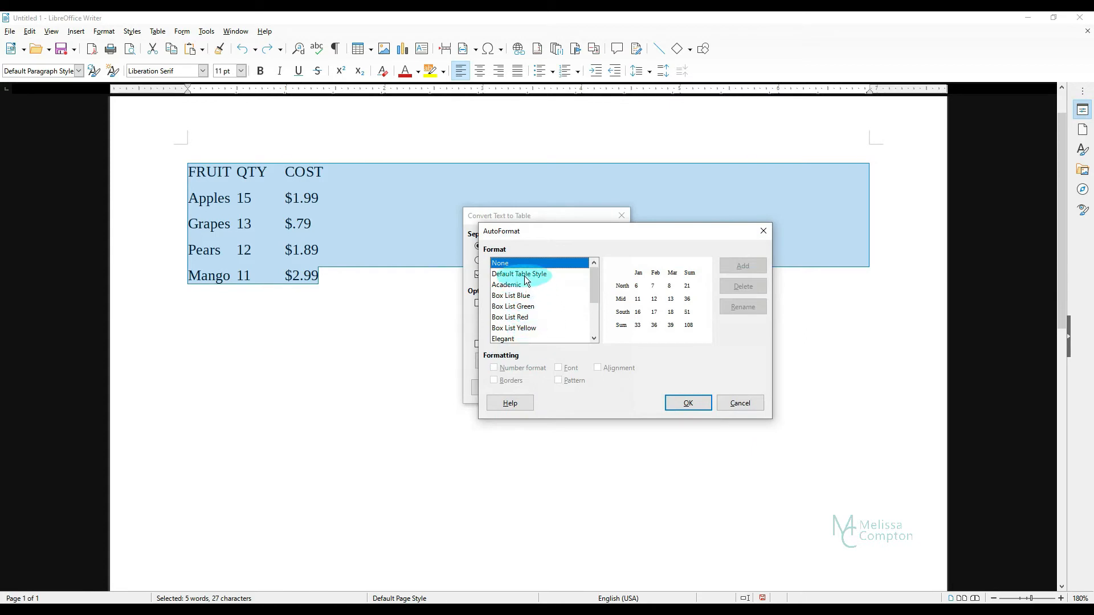
# - Preview a few preset styles, choose None, and convert the list into a three-column table
pyautogui.click(510, 295)
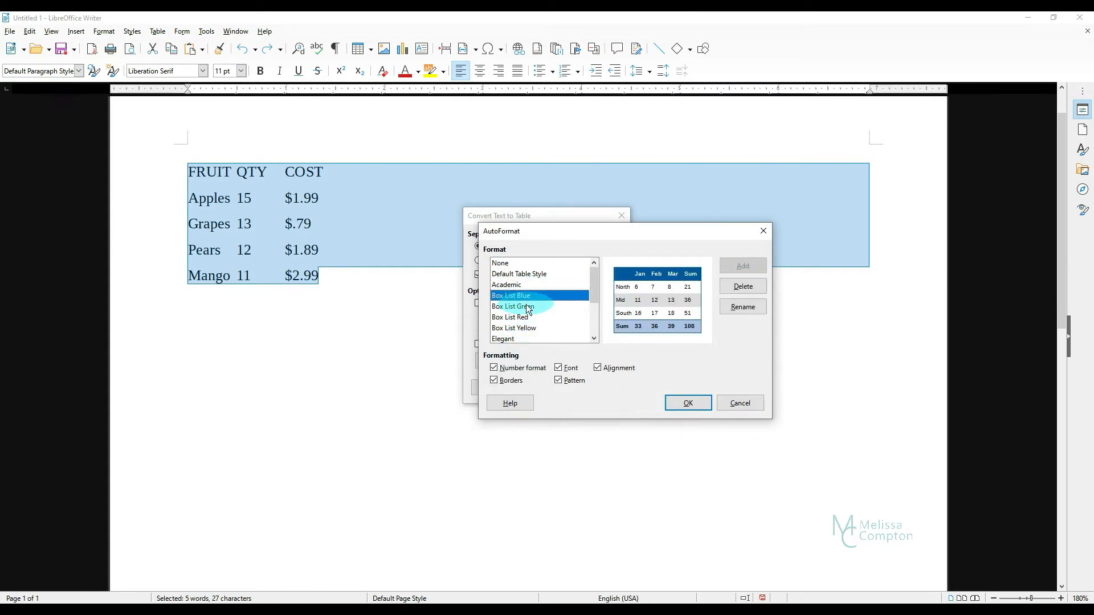
pyautogui.click(505, 295)
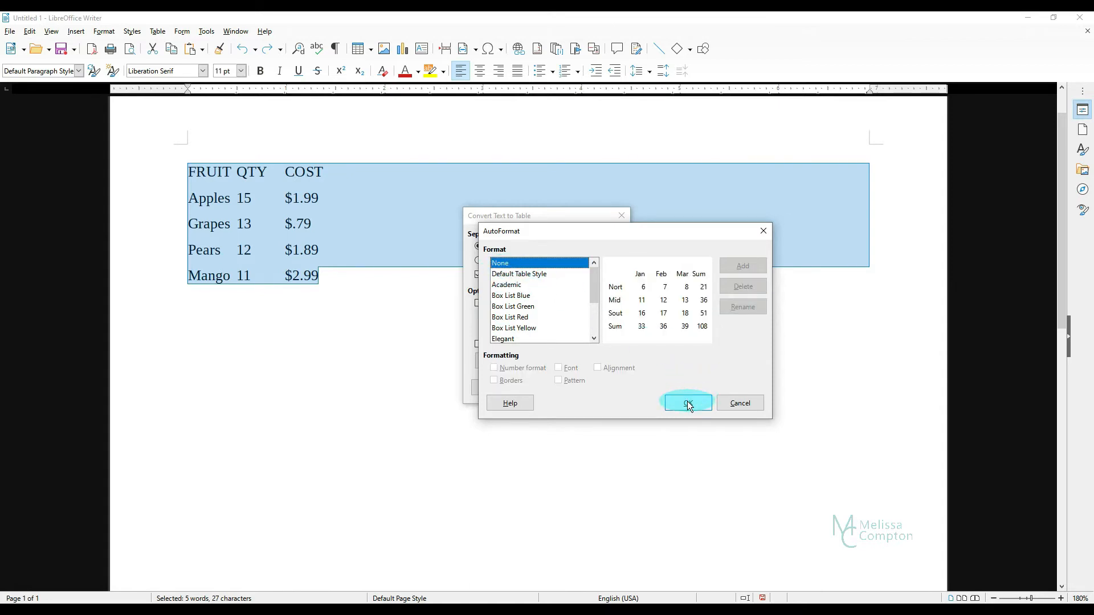
pyautogui.click(686, 403)
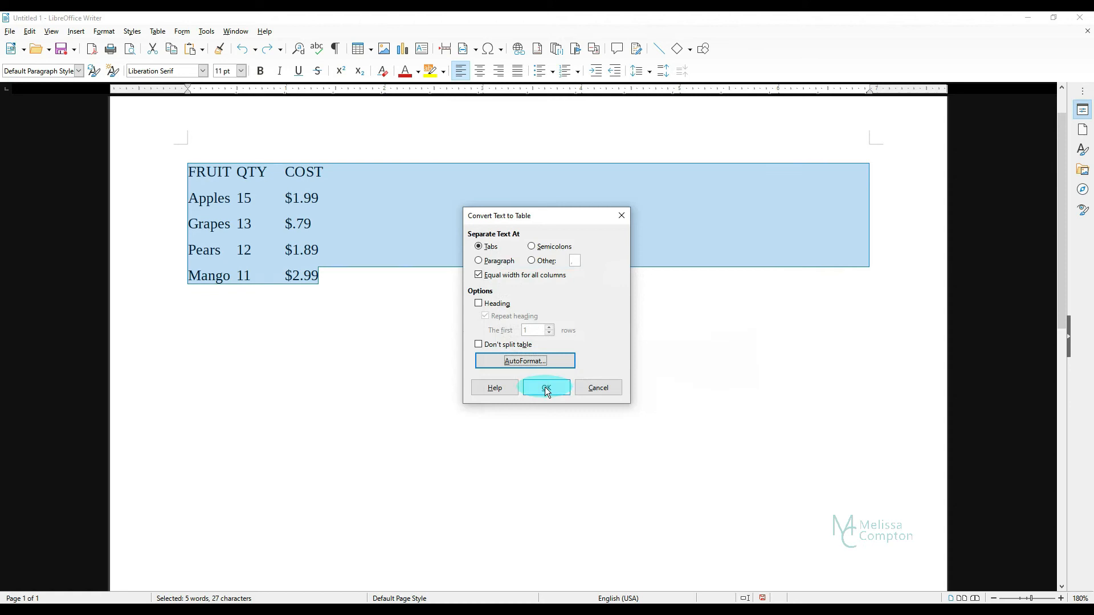
pyautogui.click(546, 387)
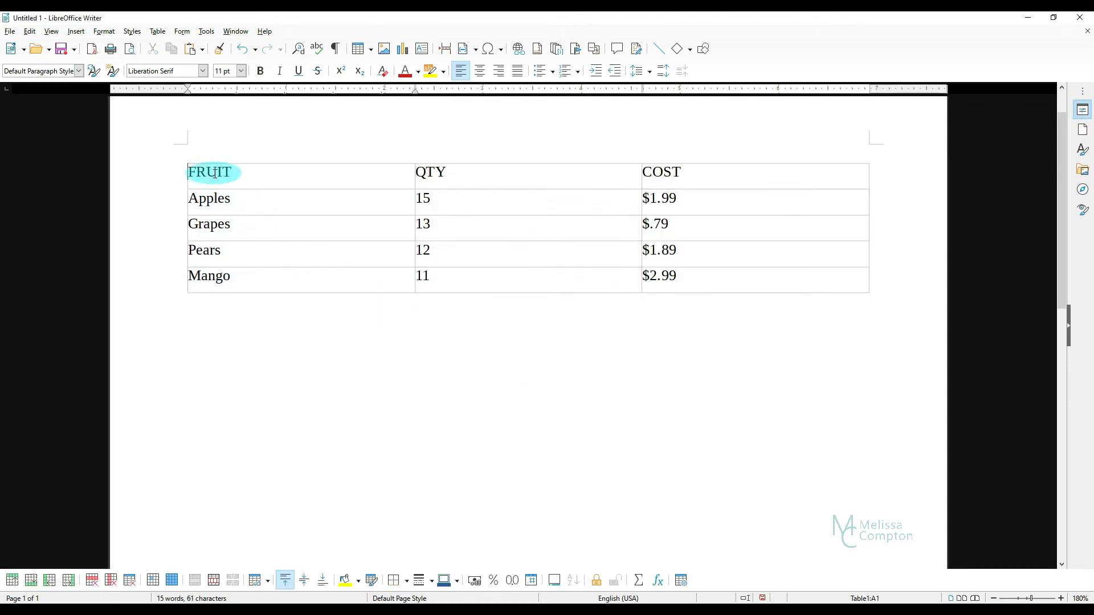
# - Center the QTY and COST column contents, leaving fruit names left-aligned
pyautogui.click(661, 172)
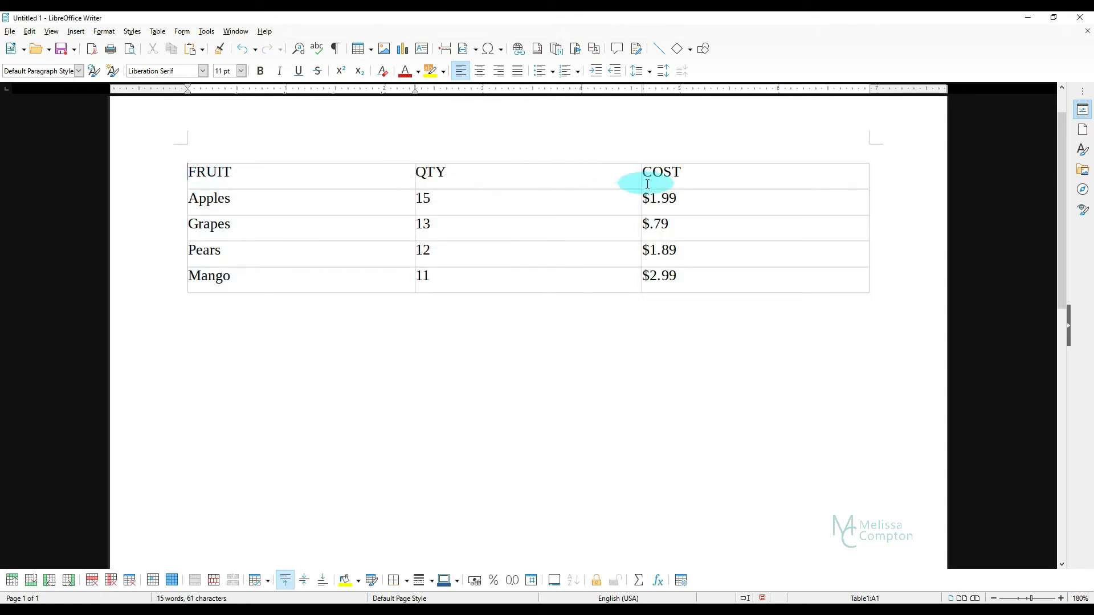
pyautogui.moveTo(294, 182)
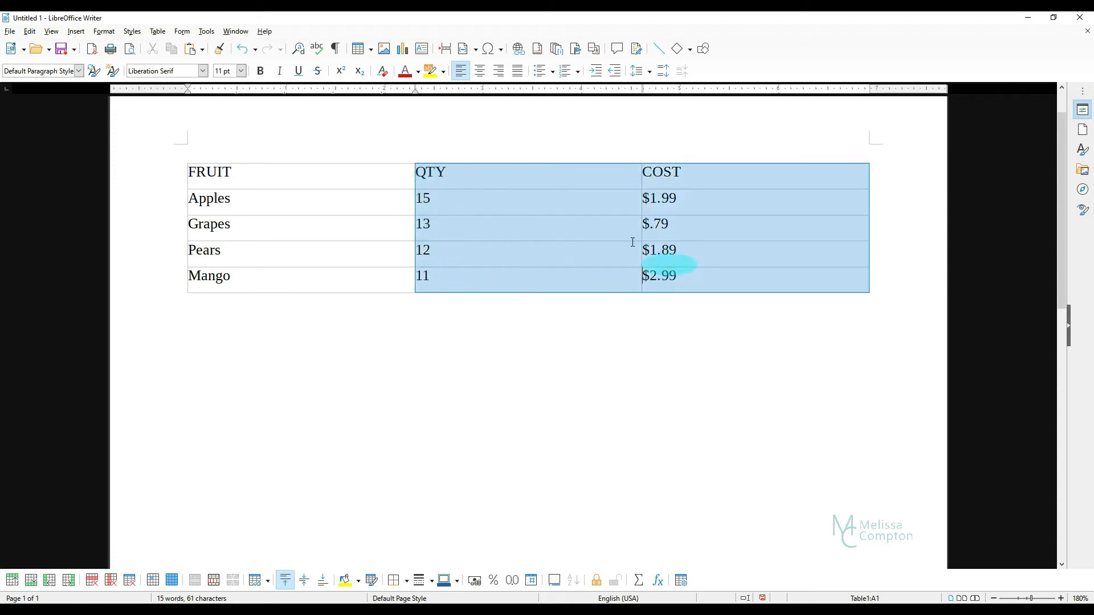
pyautogui.click(480, 71)
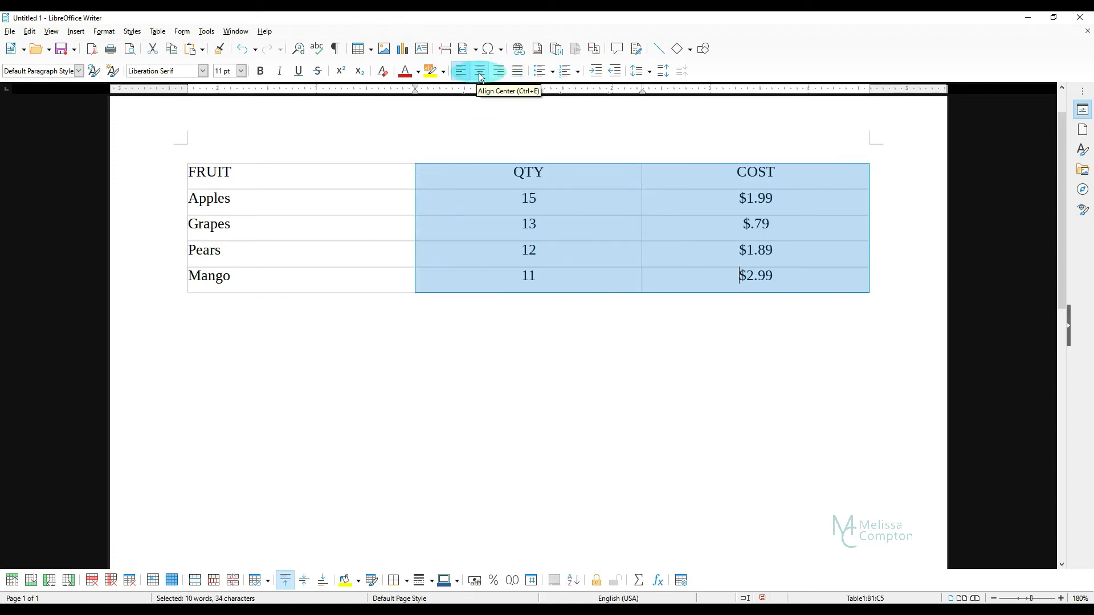
pyautogui.click(478, 70)
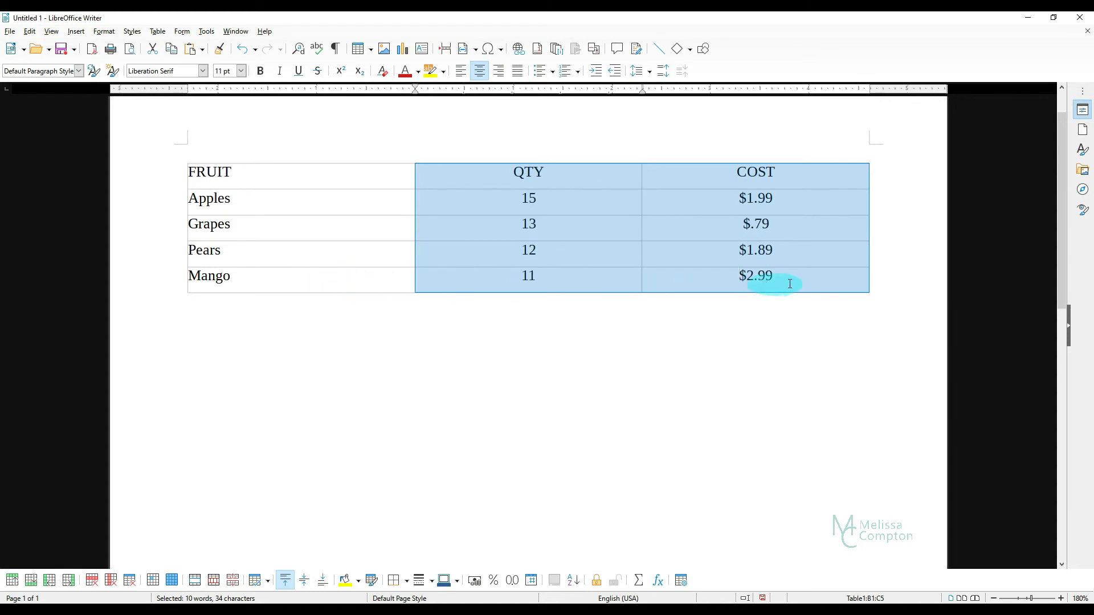
# - Add a row below Mango holding a bold, right-aligned 'TOTAL' label
pyautogui.click(772, 274)
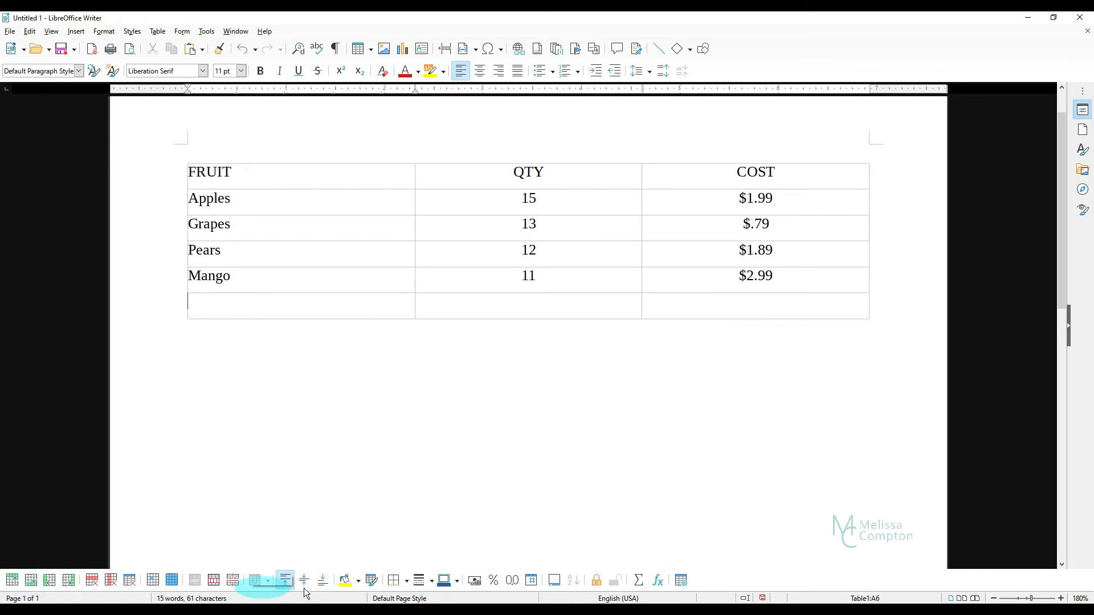
pyautogui.moveTo(637, 580)
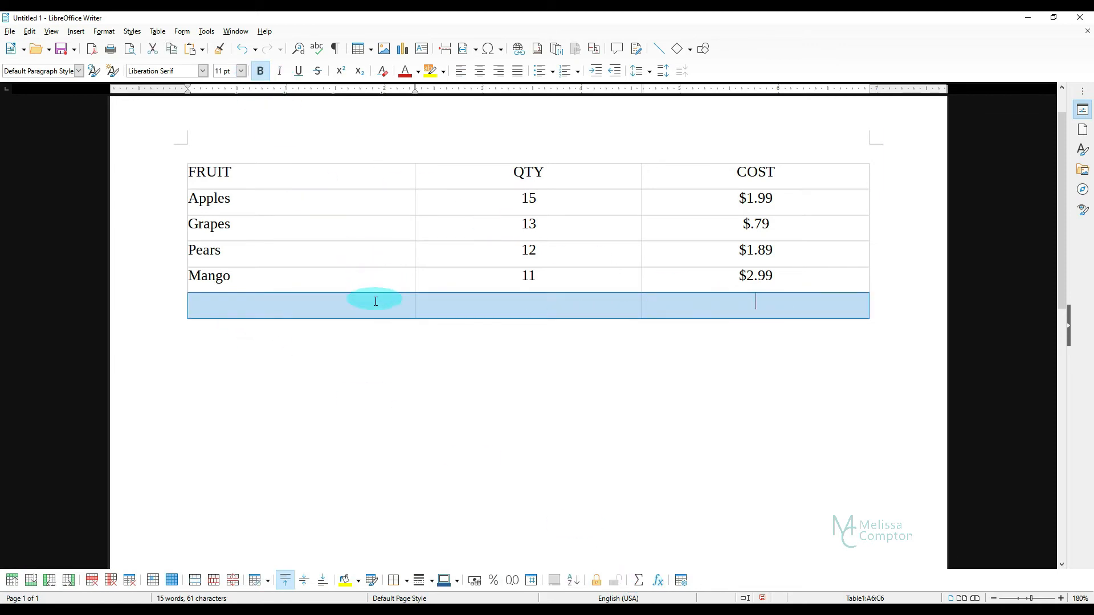
pyautogui.write('TOTAL')
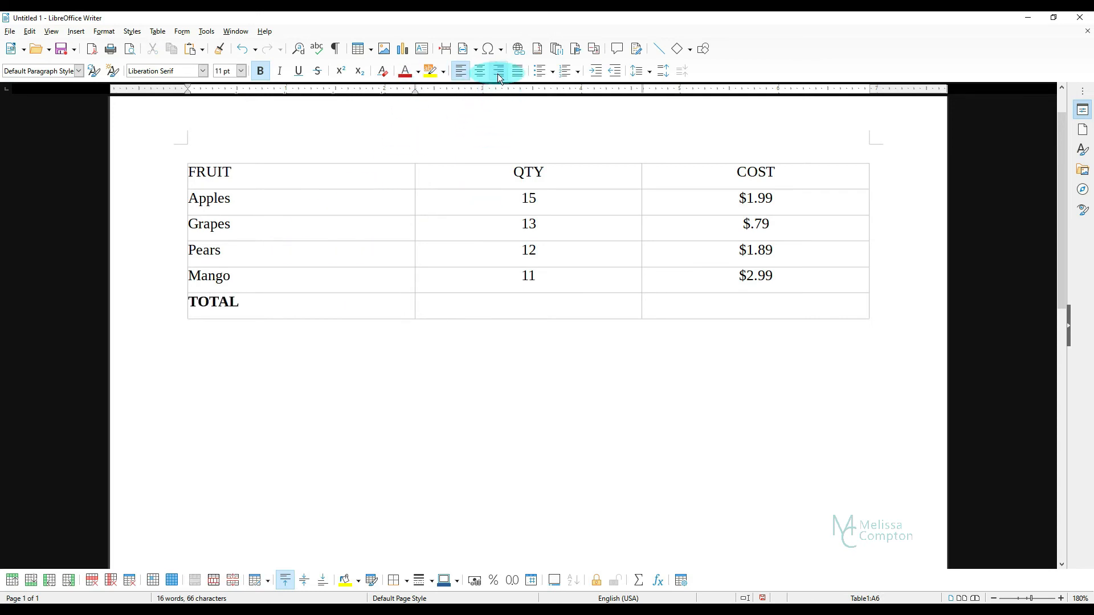
pyautogui.click(498, 71)
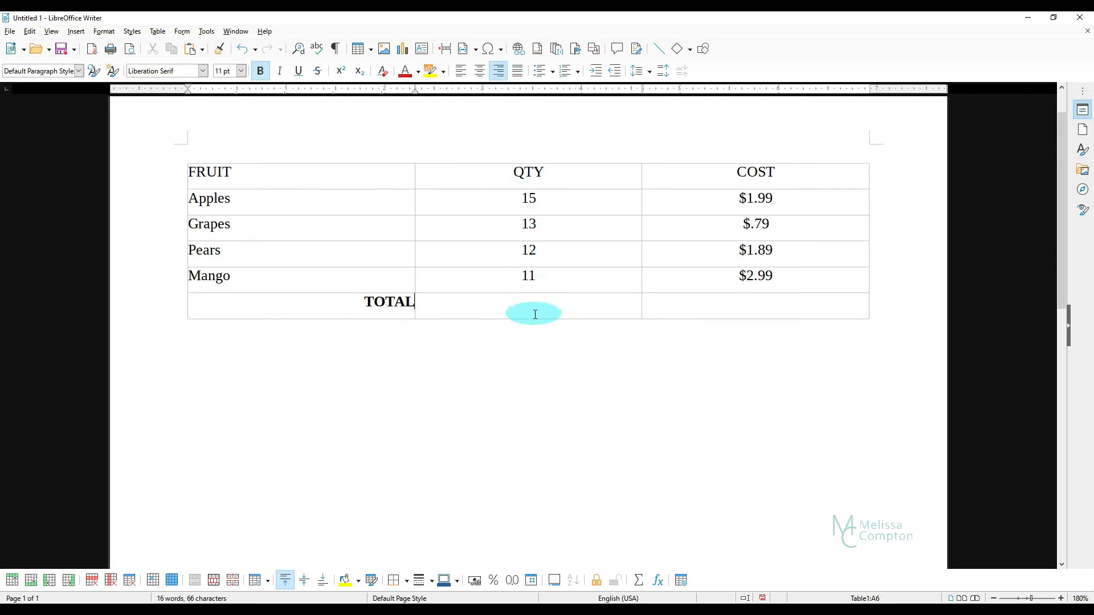
# - Place the insertion point in the empty QTY cell of the TOTAL row
pyautogui.click(545, 311)
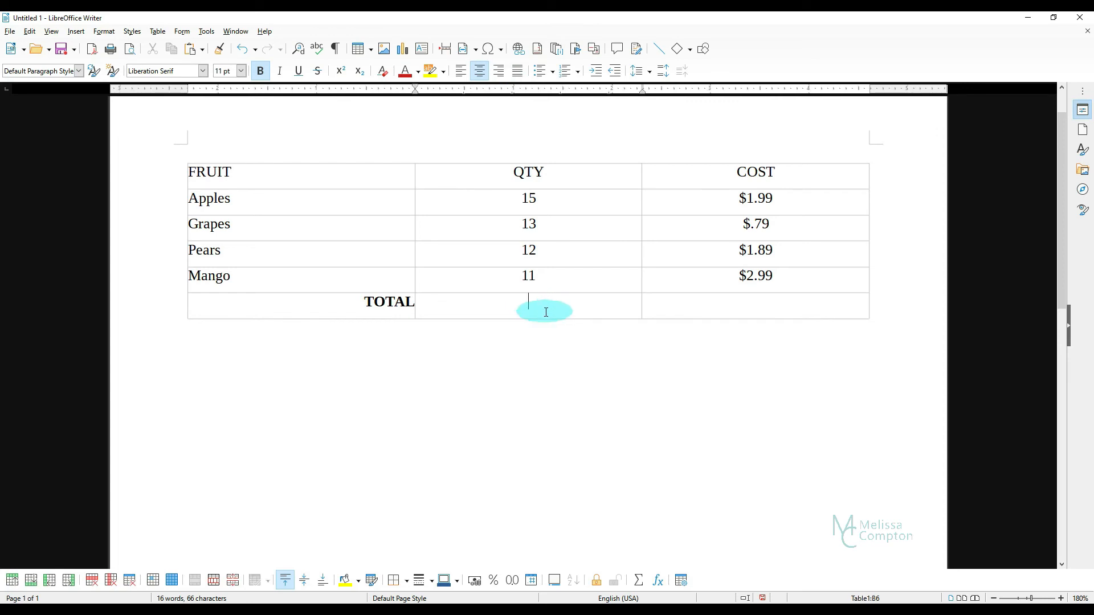
pyautogui.moveTo(611, 444)
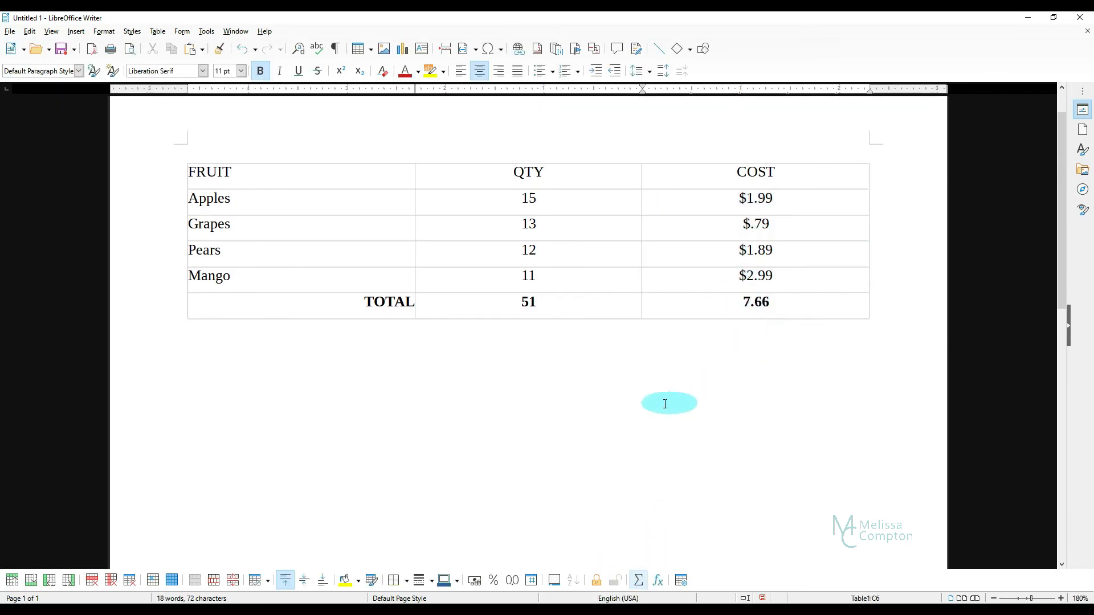
pyautogui.moveTo(262, 181)
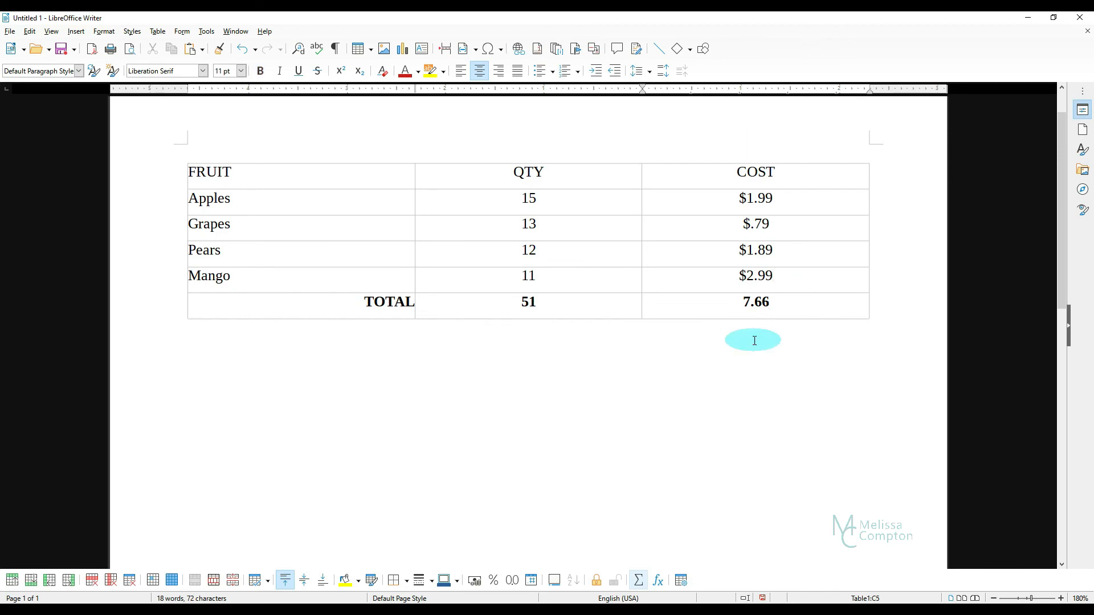
pyautogui.click(754, 275)
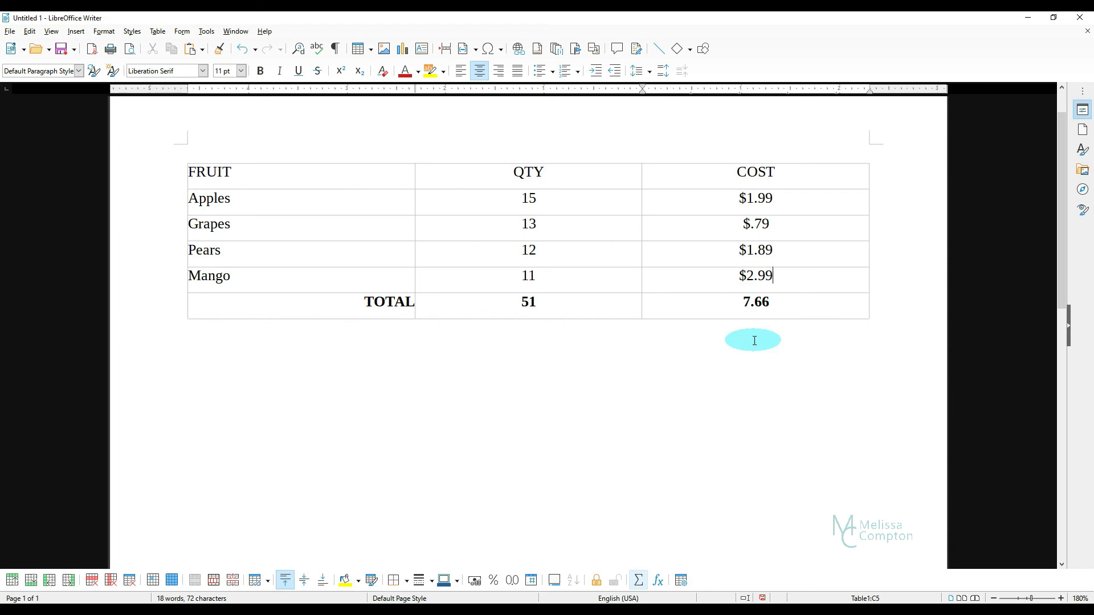